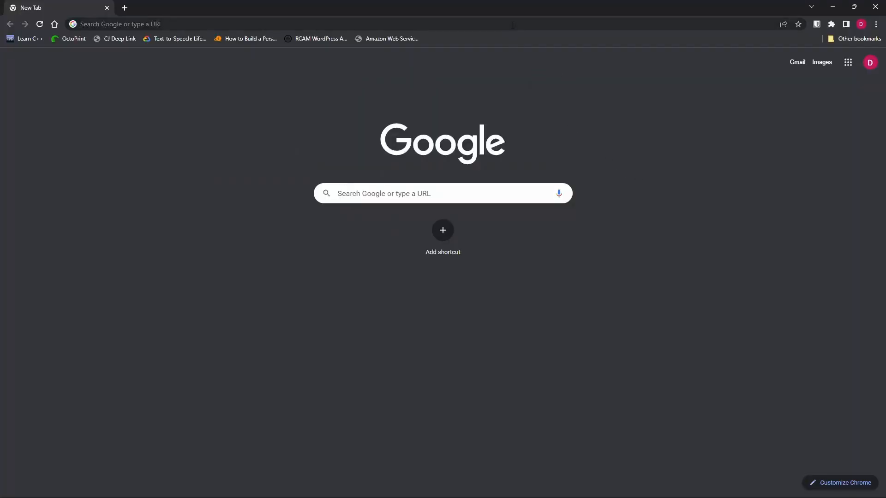
Go to ethos.frsky-rc.com in the Chrome address bar
click(226, 24)
text(ethos.frsky-rc.com)
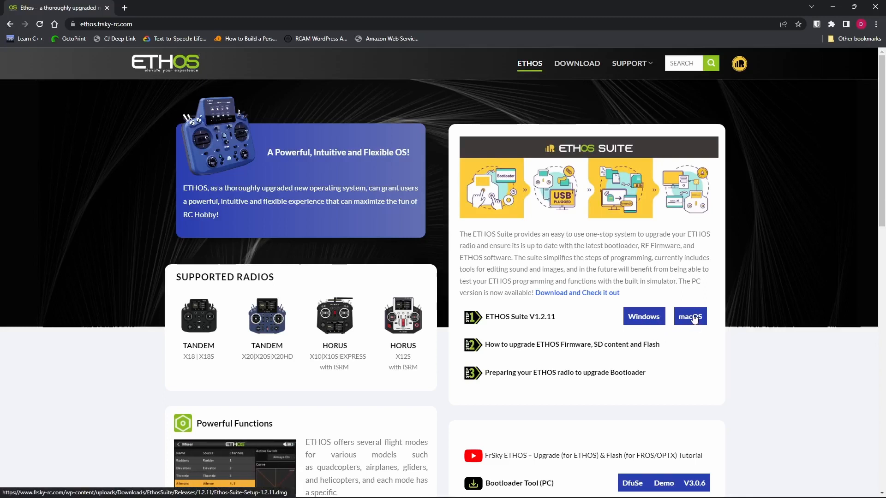
mouse_move(643, 317)
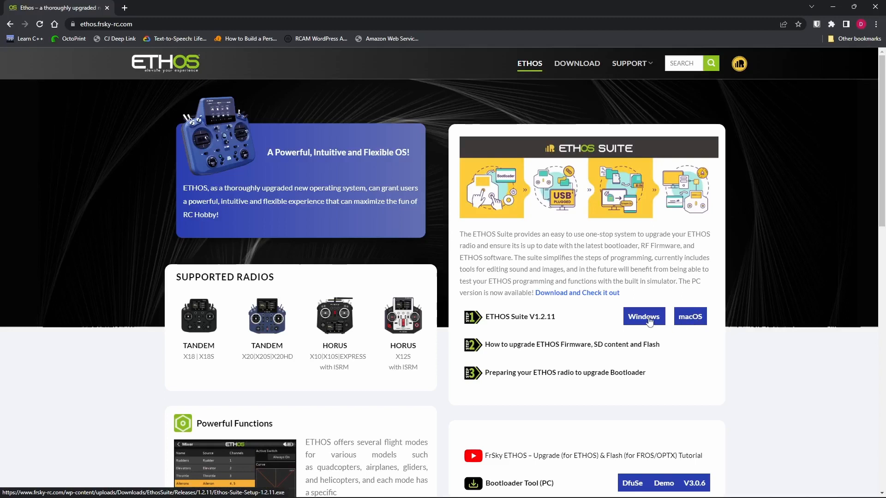
Start downloading the Windows installer for Ethos Suite V1.2.11
click(643, 317)
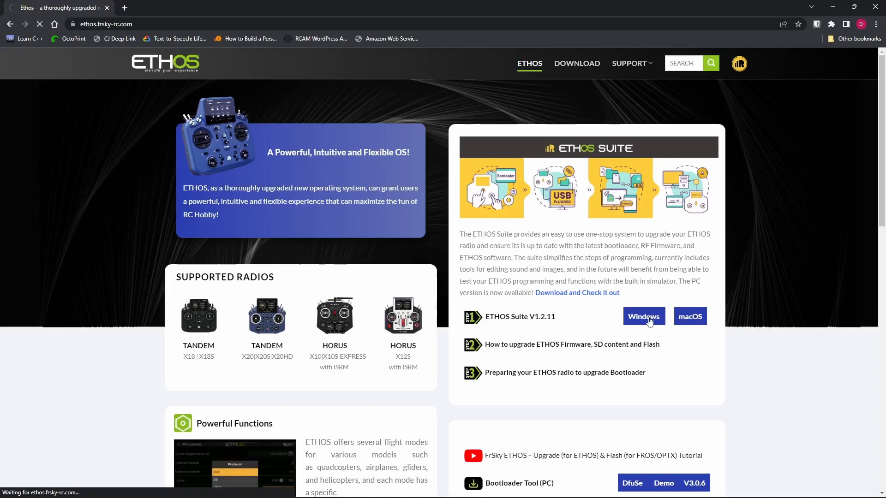
click(643, 317)
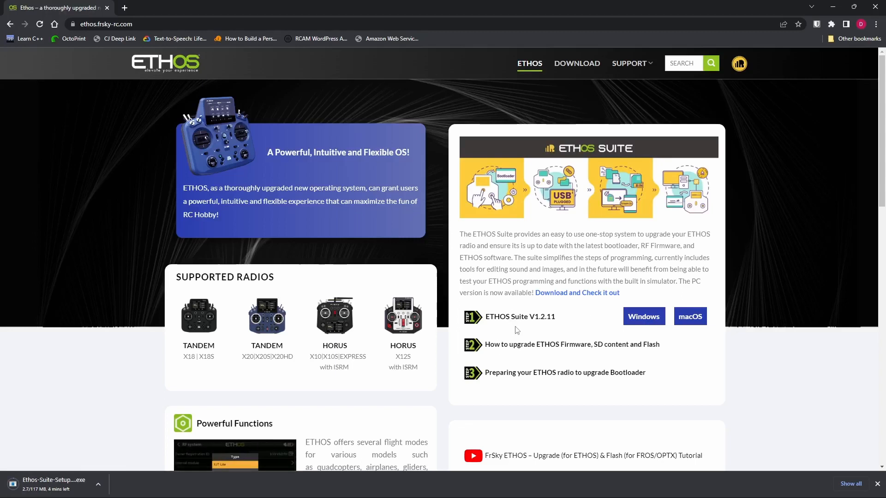
mouse_move(537, 324)
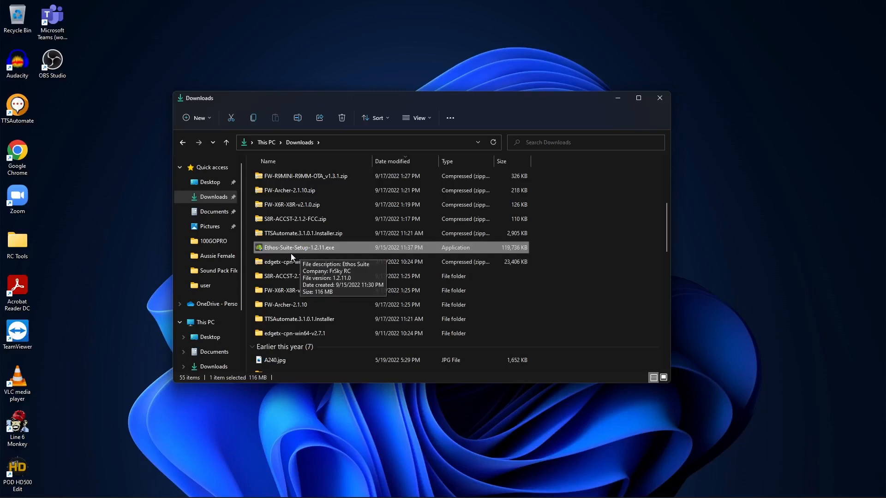
mouse_move(318, 255)
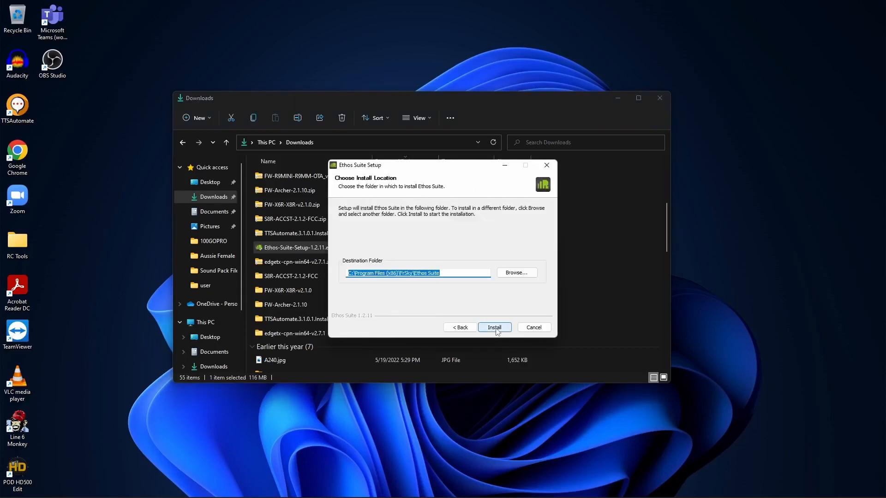
Install Ethos Suite 1.2.11 to the default folder and finish the setup wizard
click(493, 328)
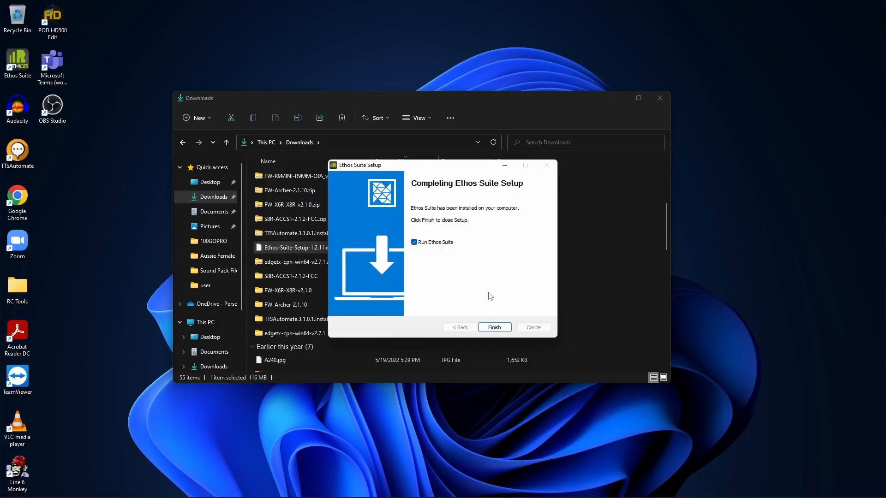
click(492, 326)
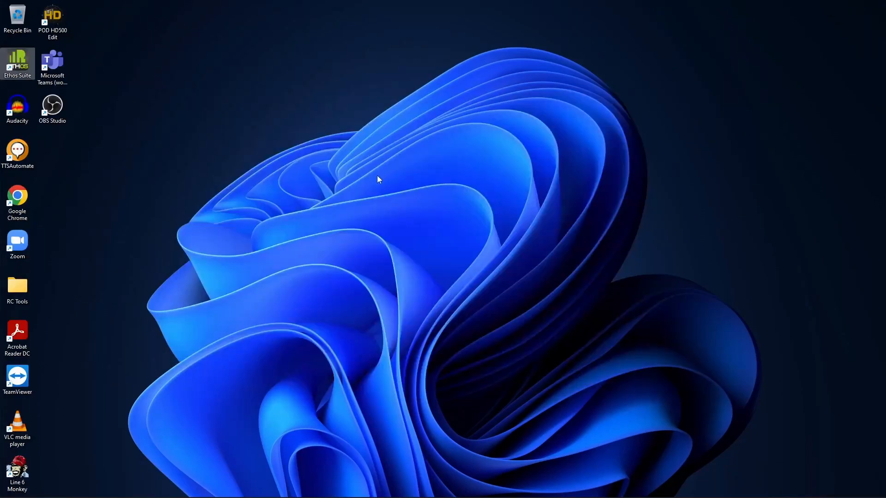
mouse_move(51, 75)
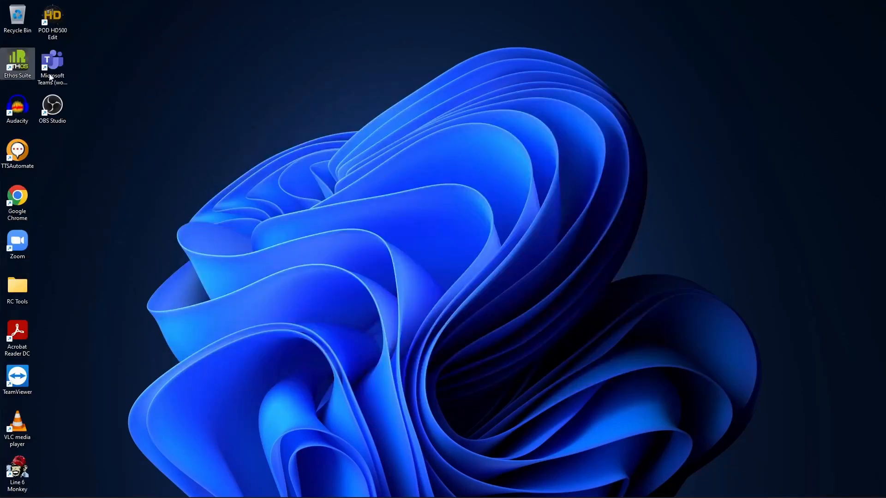
mouse_move(18, 62)
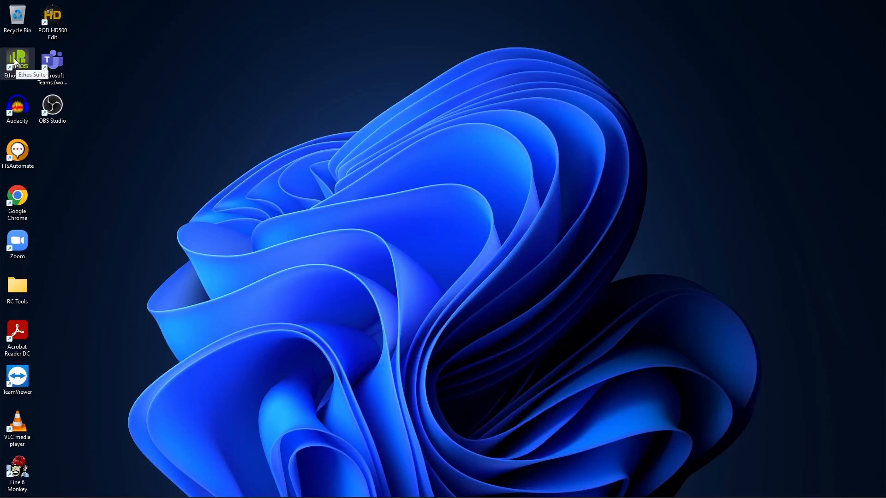
Launch Ethos Suite from its desktop shortcut so it detects the connected radio
double_click(18, 57)
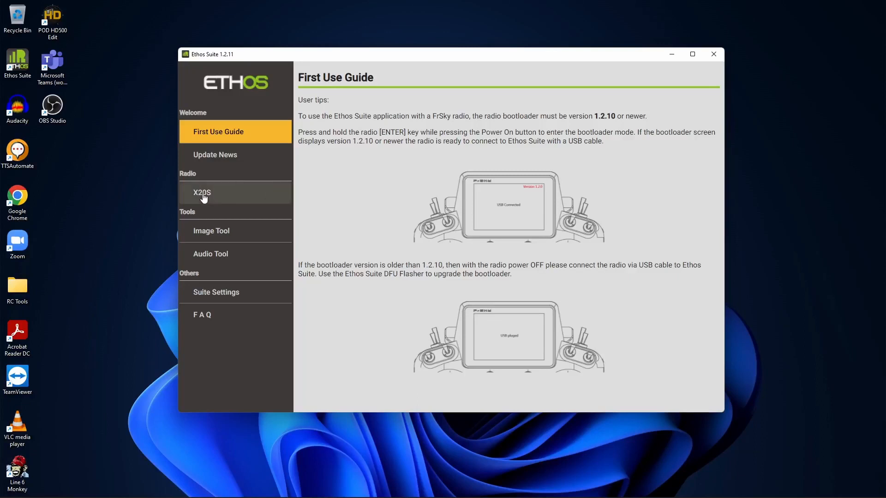
Select the X20S radio in the sidebar to show its firmware status page
click(202, 192)
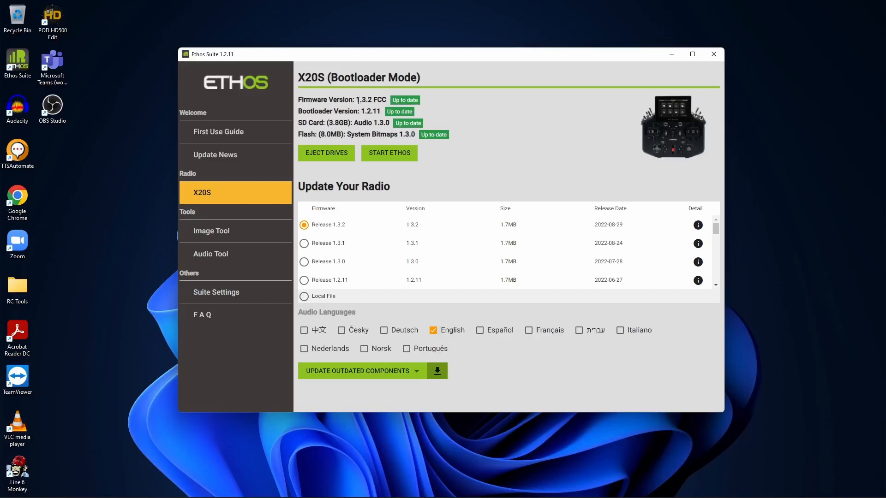
mouse_move(365, 126)
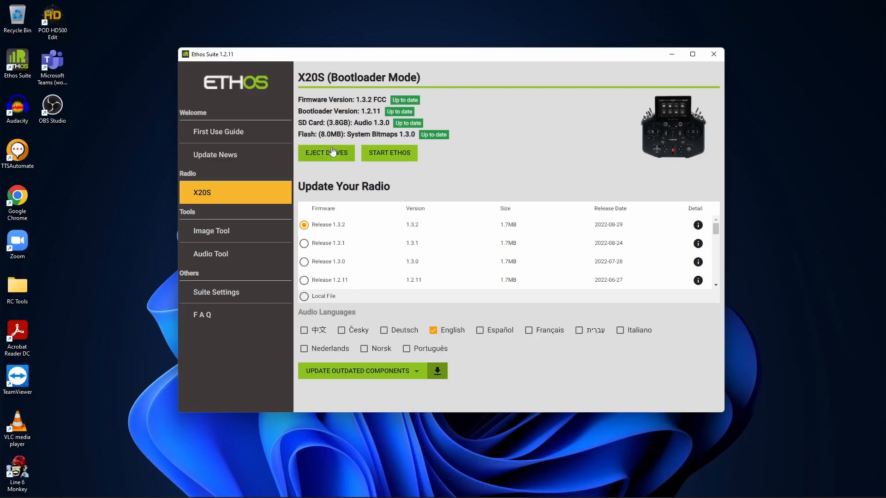
mouse_move(388, 136)
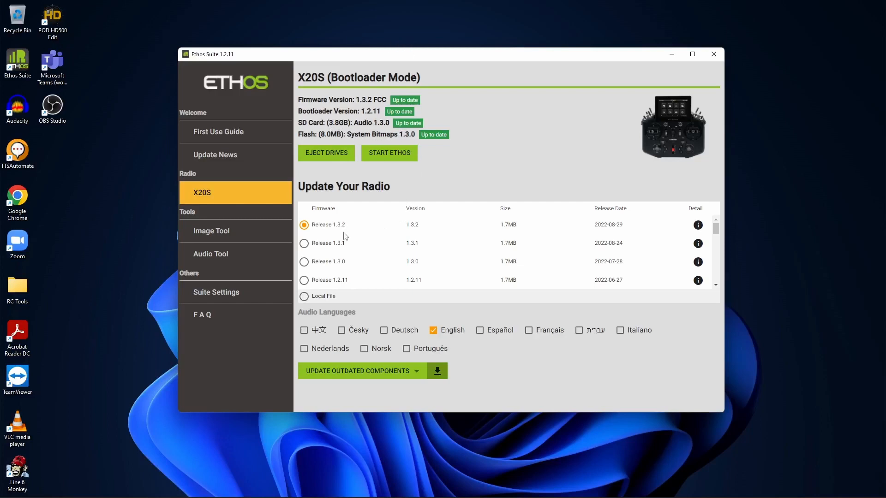
mouse_move(463, 244)
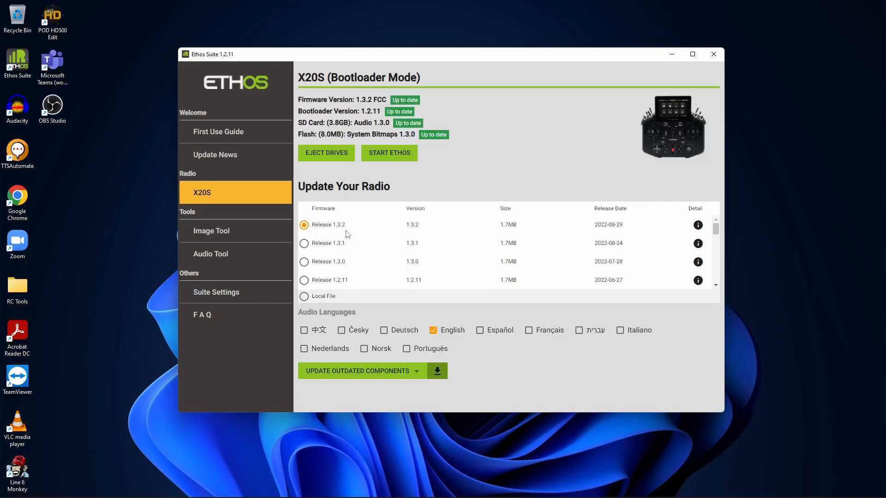
mouse_move(433, 330)
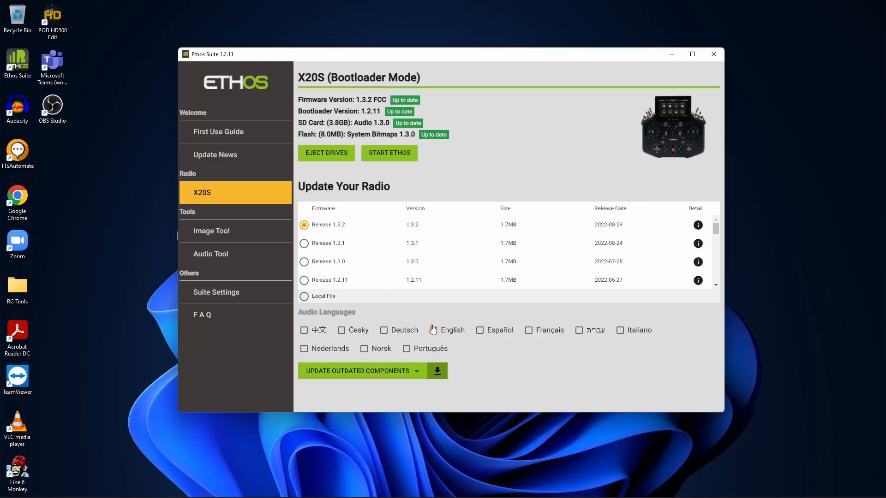
click(434, 330)
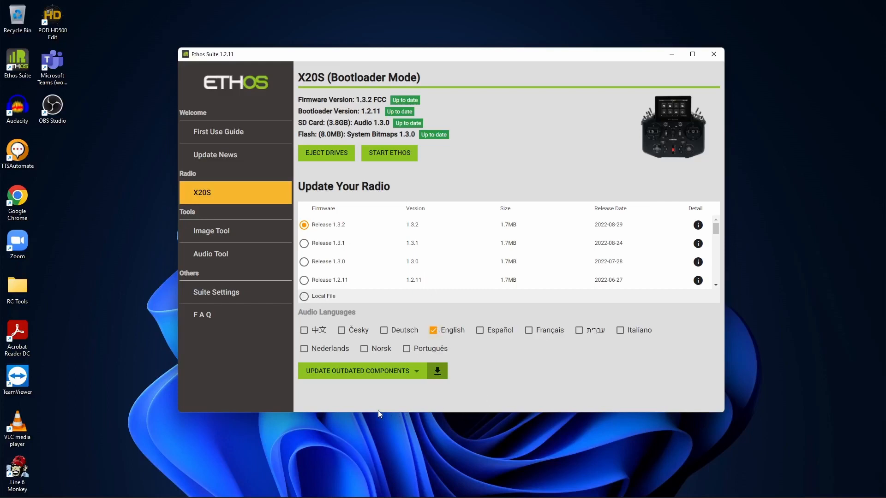
mouse_move(325, 376)
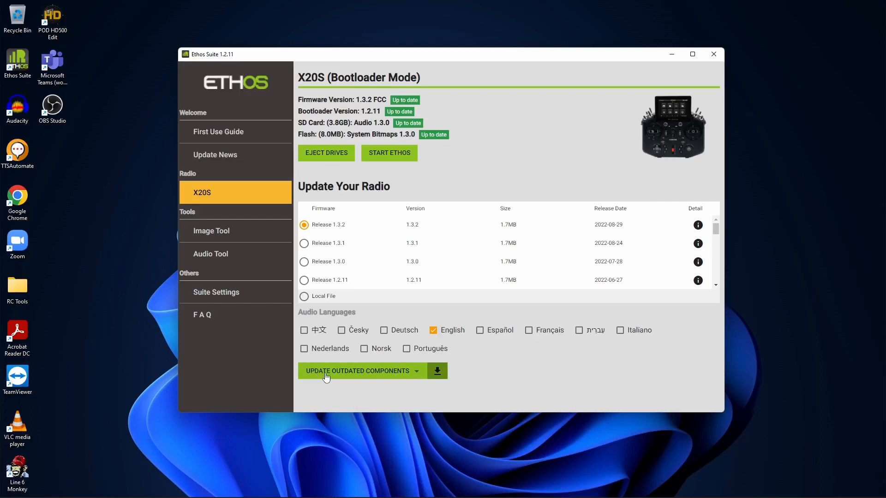
mouse_move(381, 376)
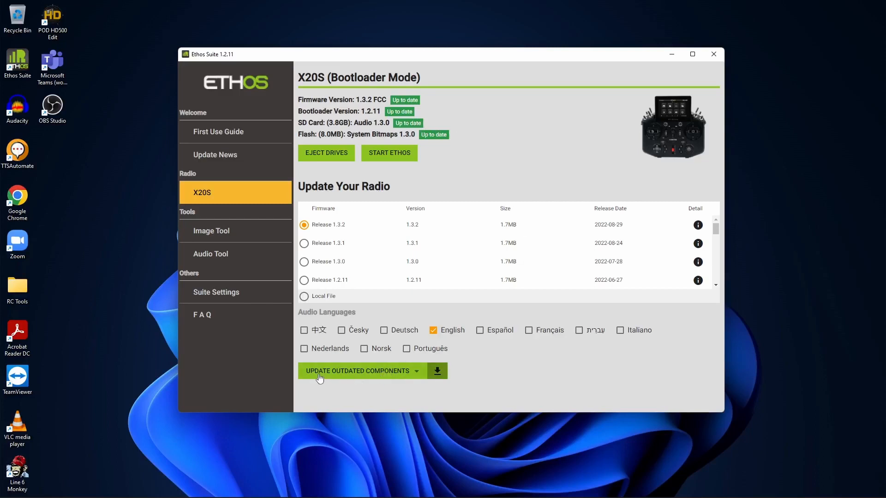
mouse_move(436, 370)
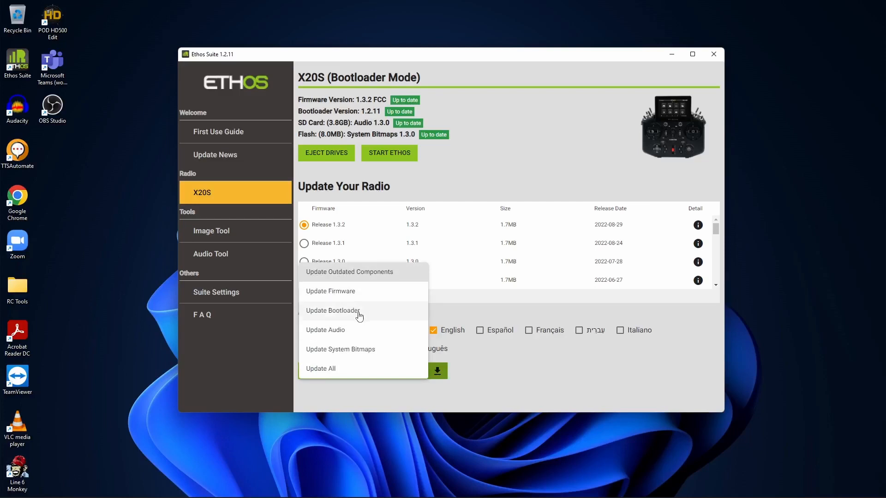
mouse_move(345, 339)
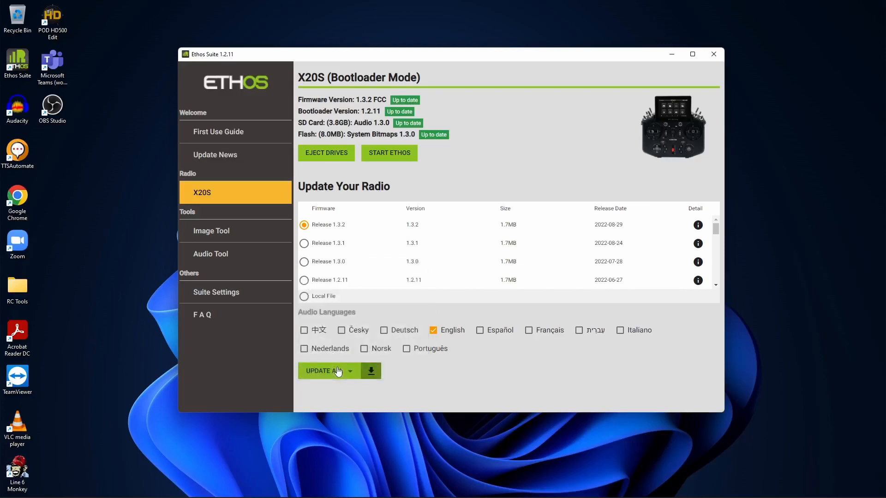
mouse_move(372, 388)
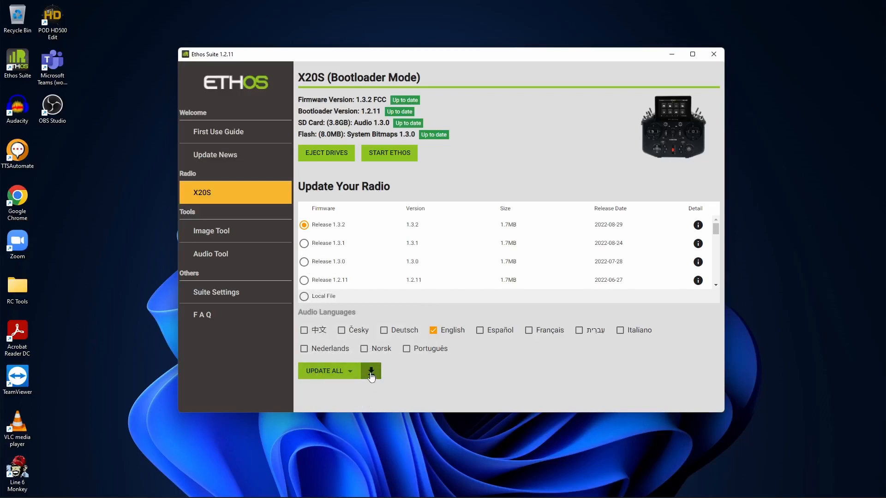
Run Update All to bring the X20S to release 1.3.2 with English audio
click(370, 371)
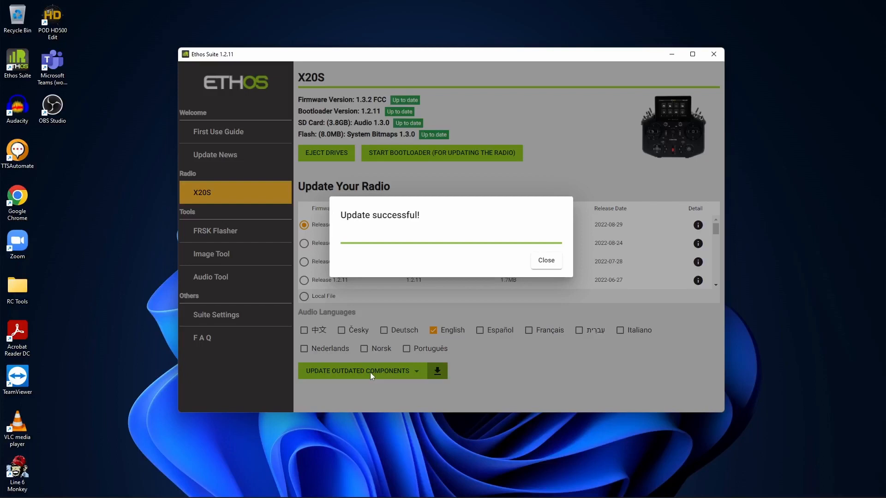
Close the Update successful! dialog, returning to the X20S page
click(545, 260)
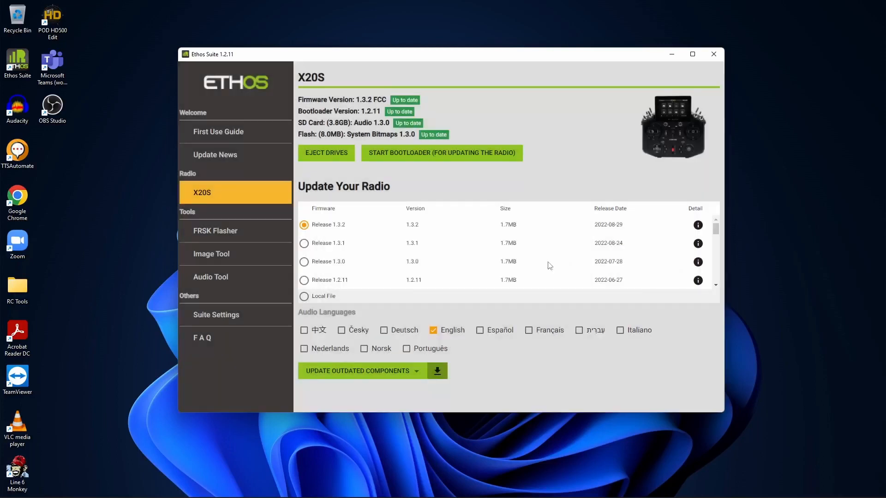
mouse_move(477, 377)
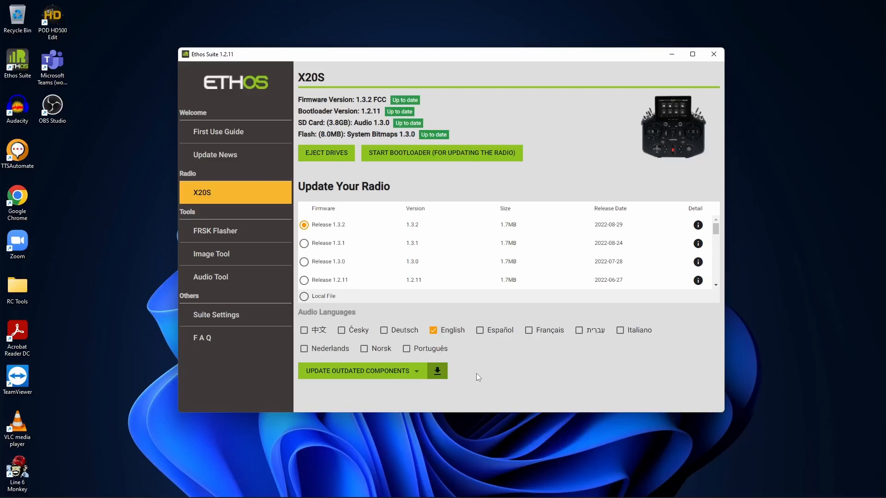
mouse_move(431, 157)
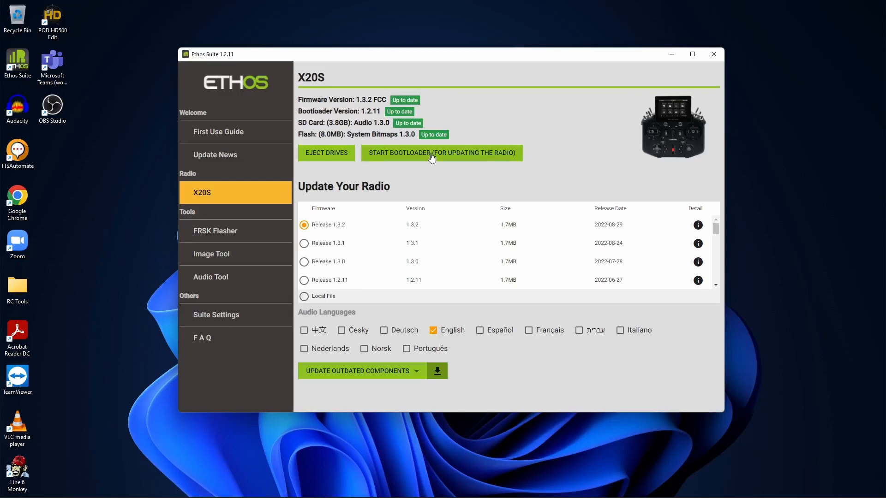